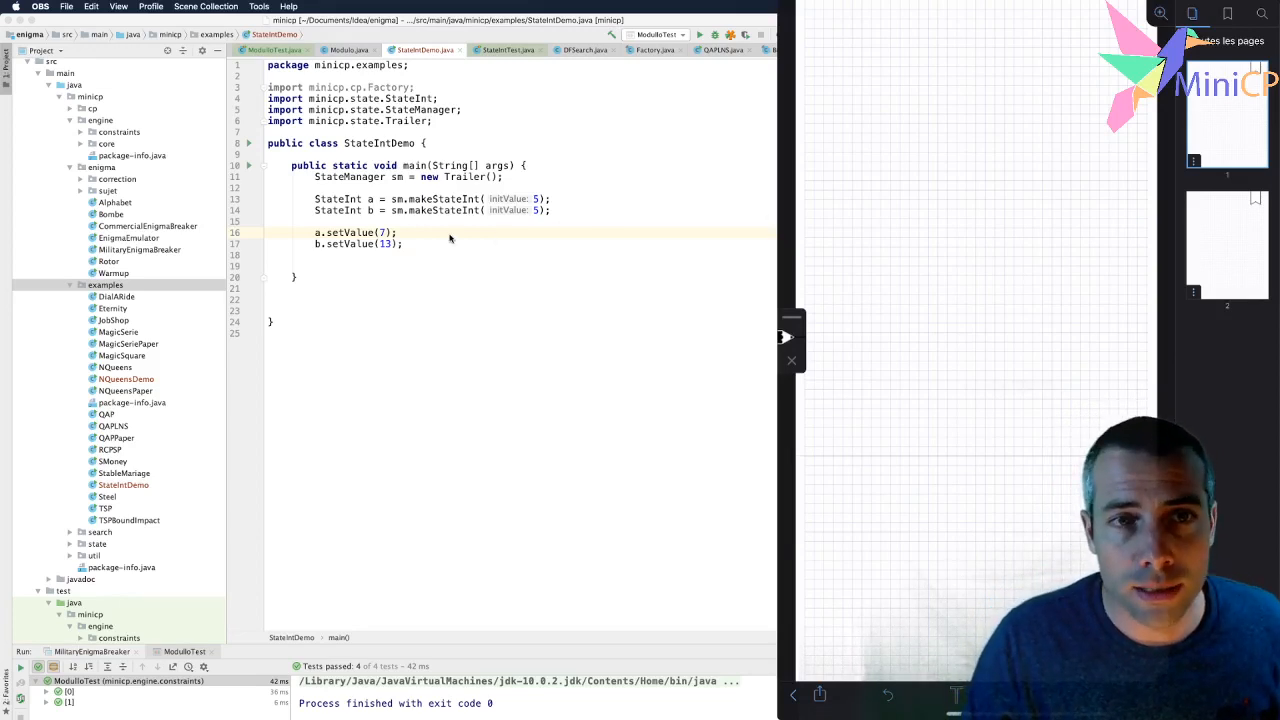
mouse_move(440, 238)
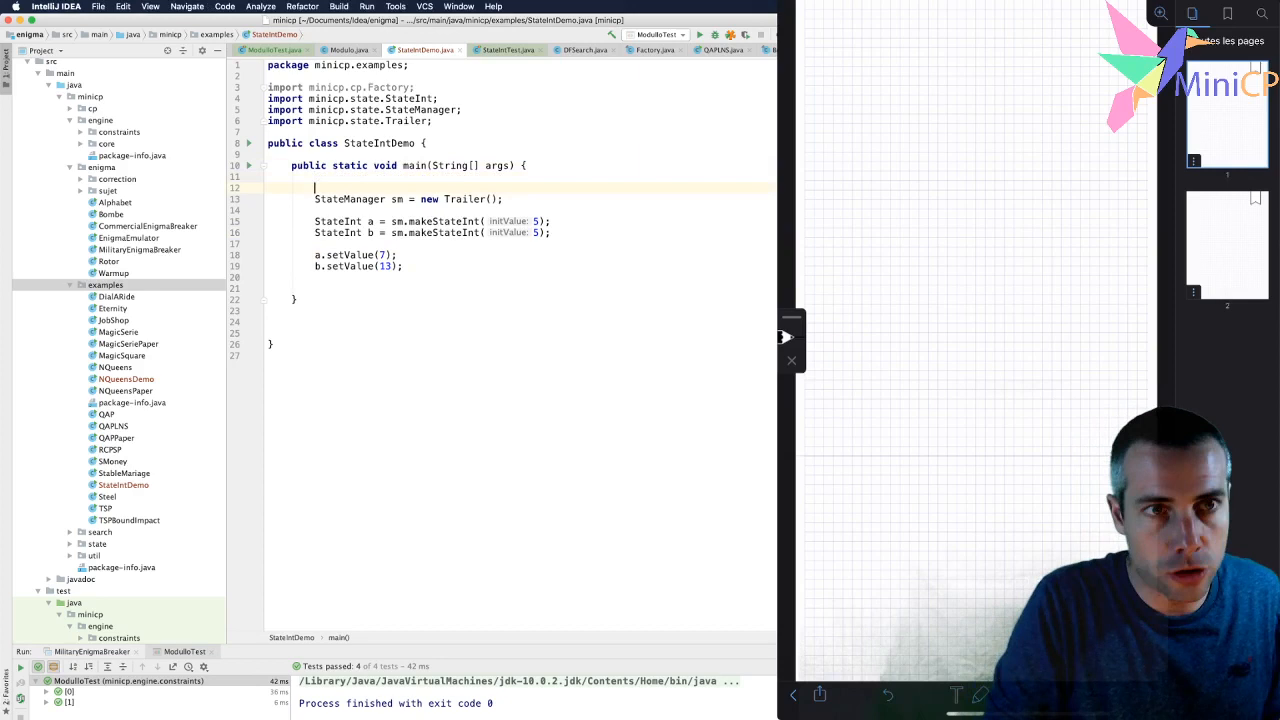
- Declare the int field v with an initial value of 5
text(int v;)
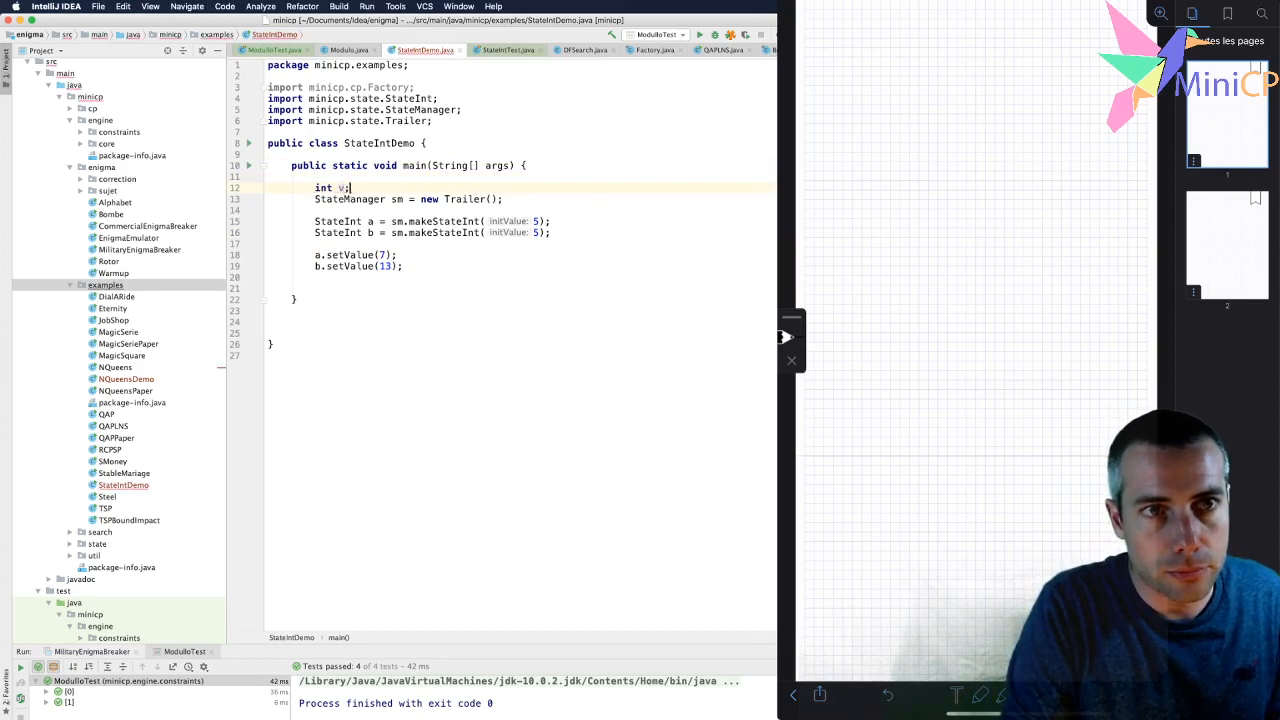
text(= 5)
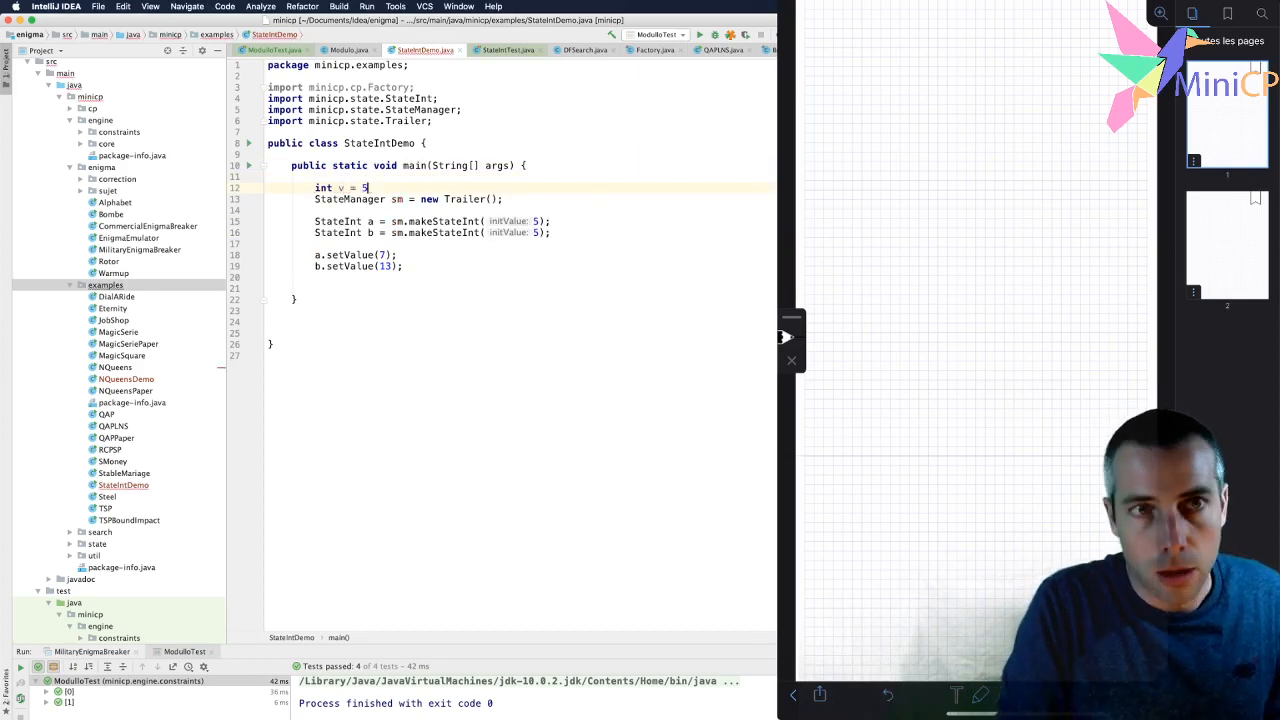
text(;)
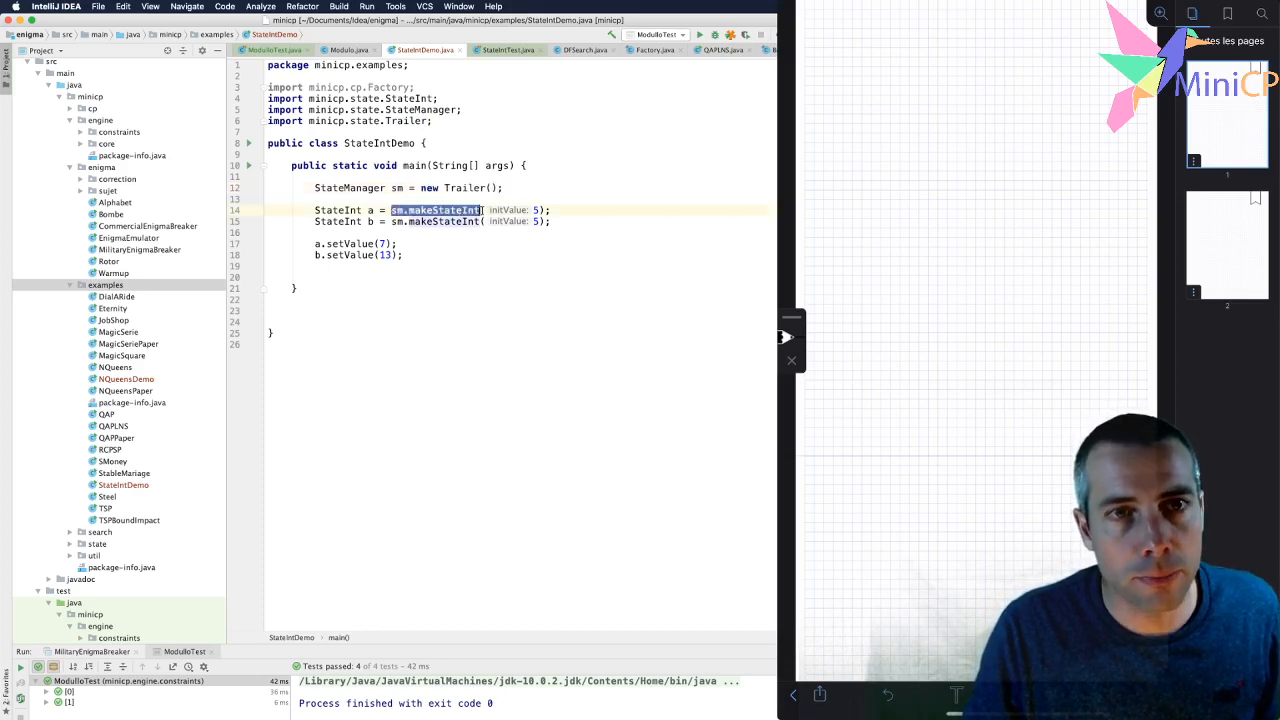
- Below b.setValue(13), print a.value() and b.value() using the sout template
click(479, 209)
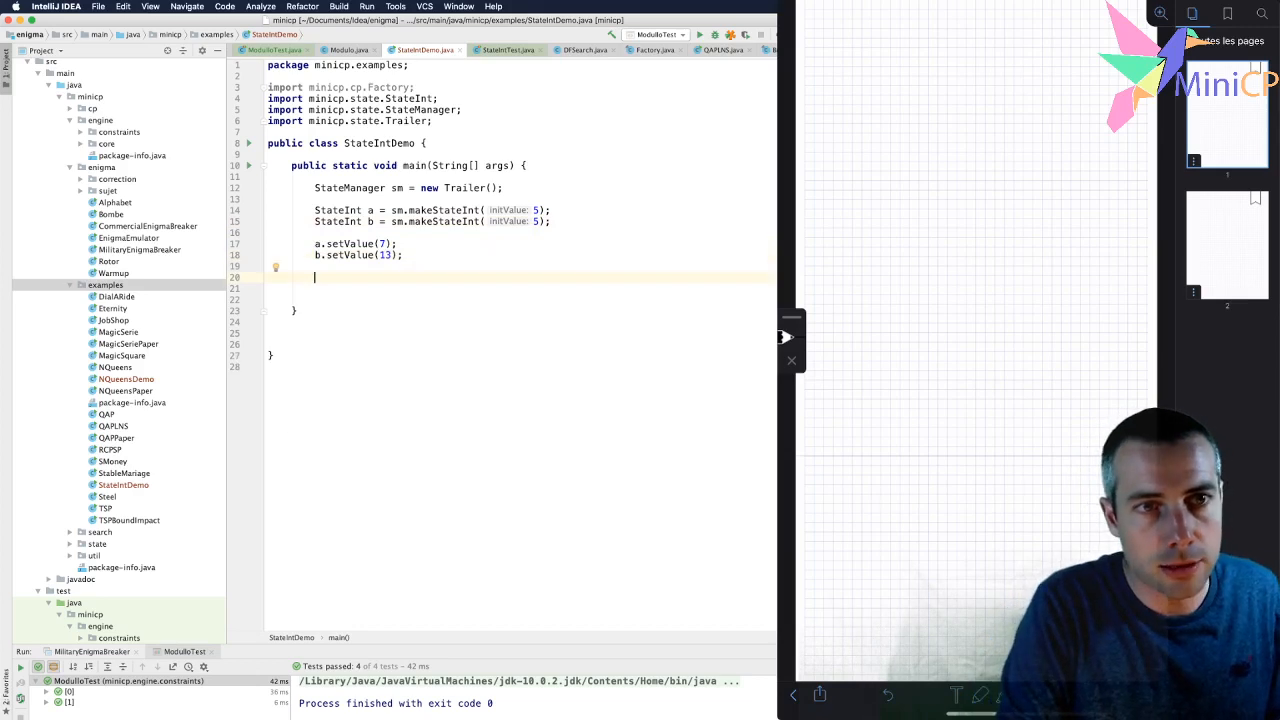
text(System.out.println(a);)
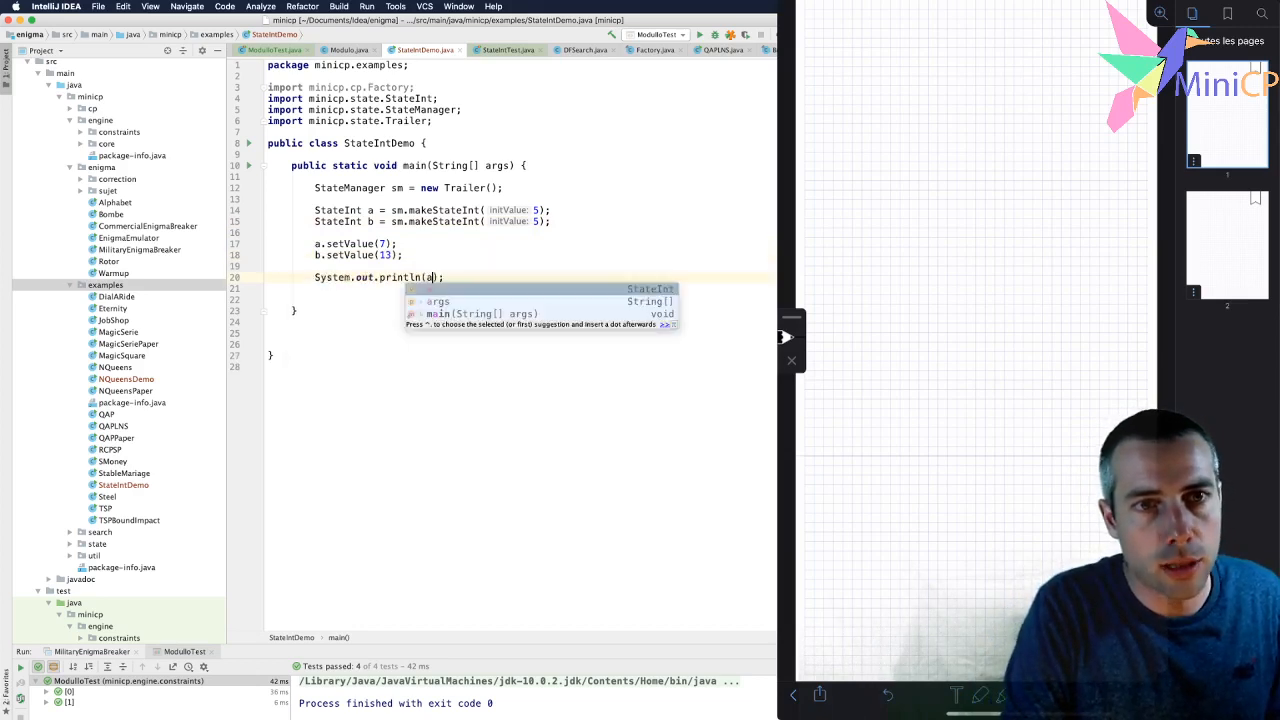
text(.value()
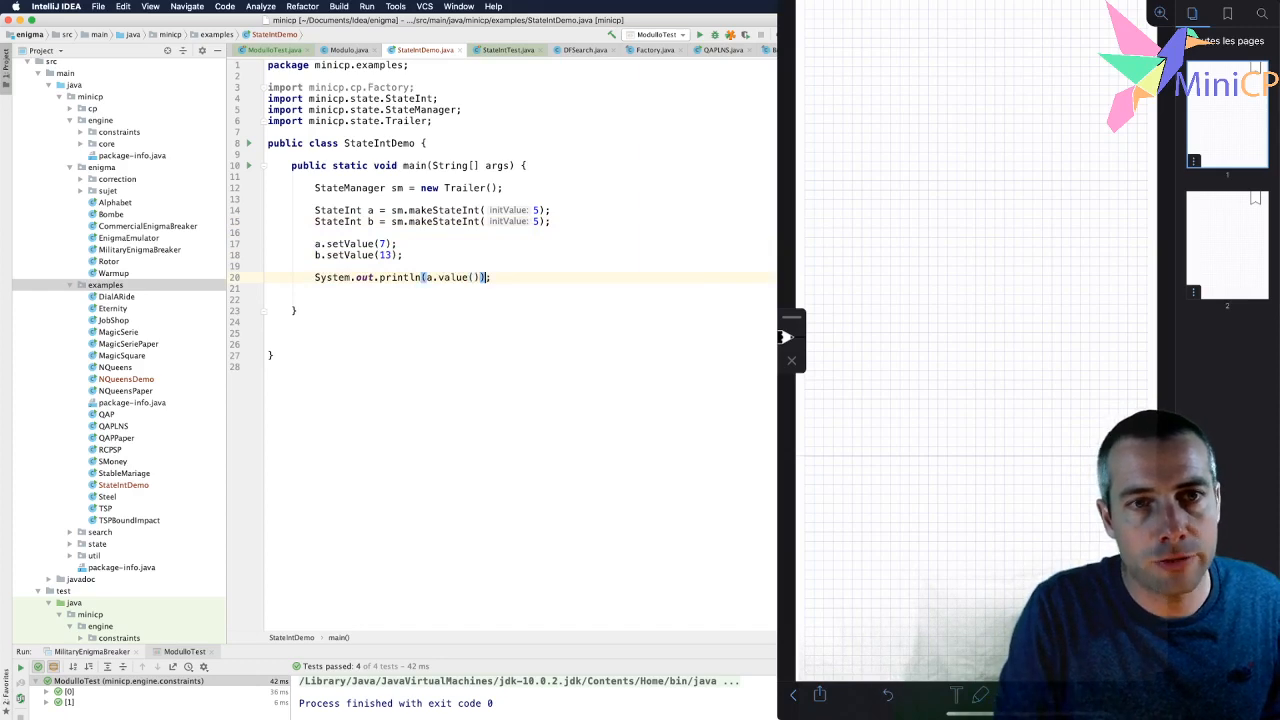
text(sou)
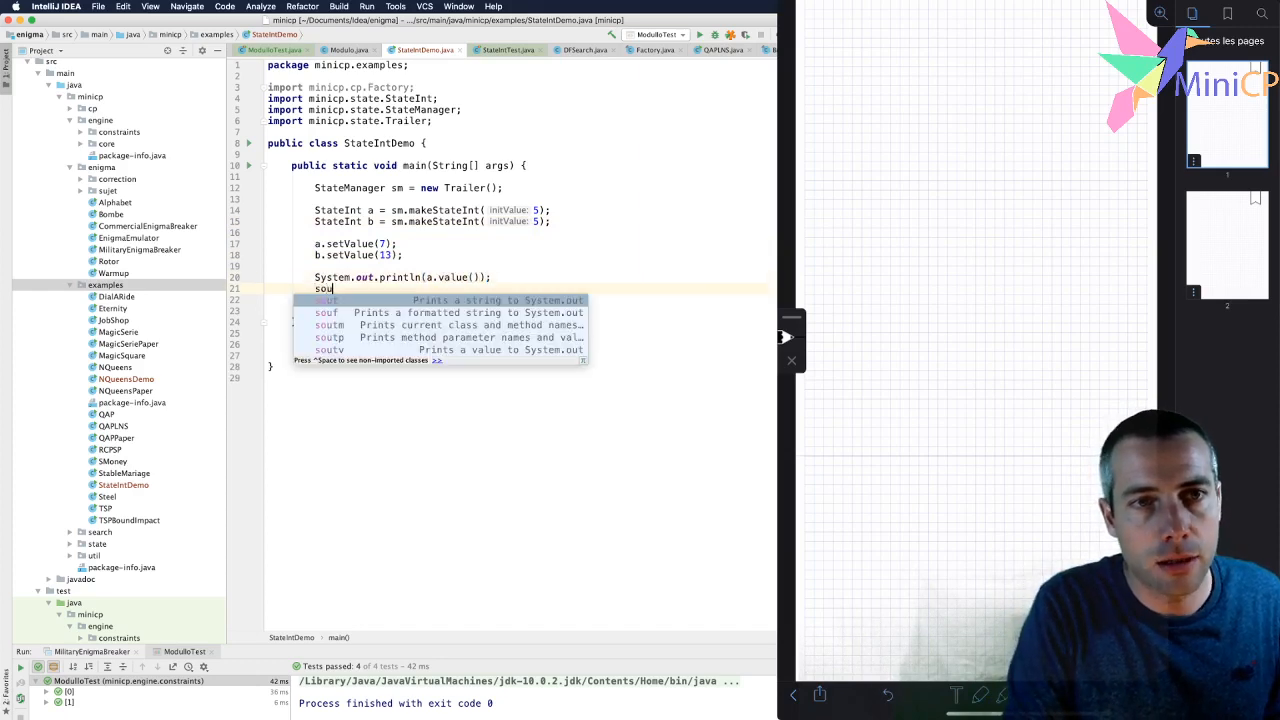
key(Tab)
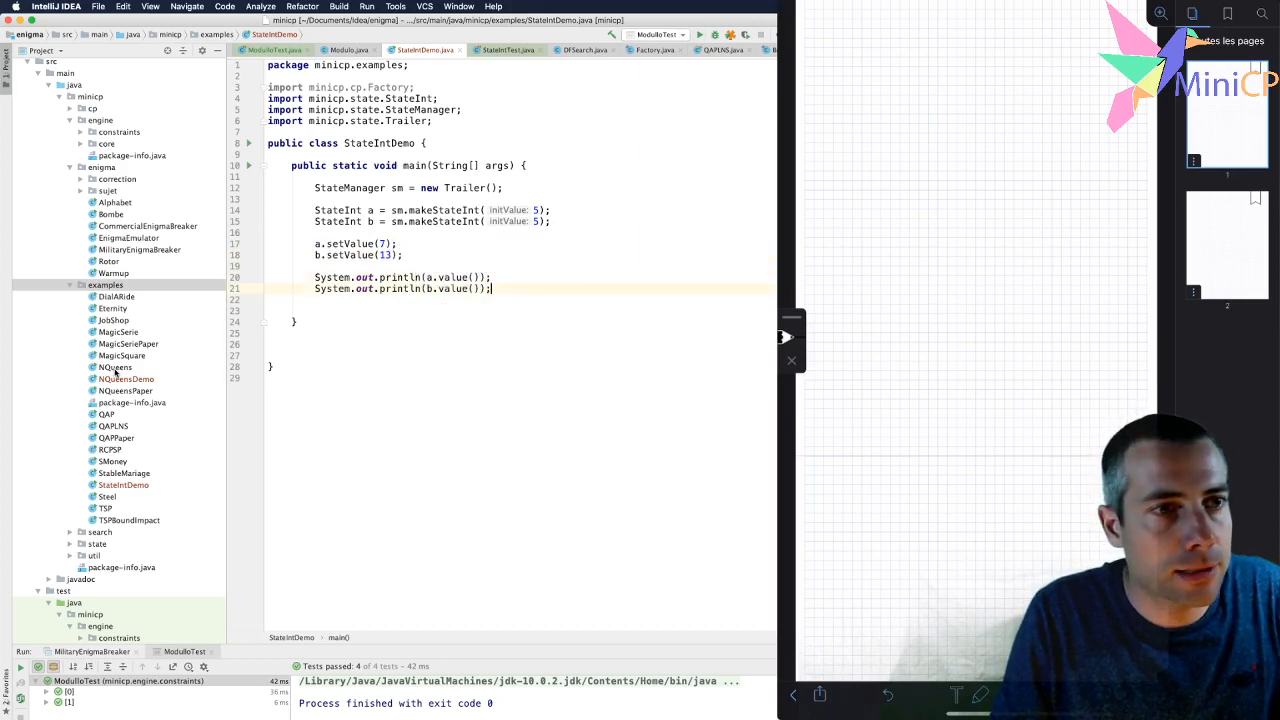
right_click(122, 485)
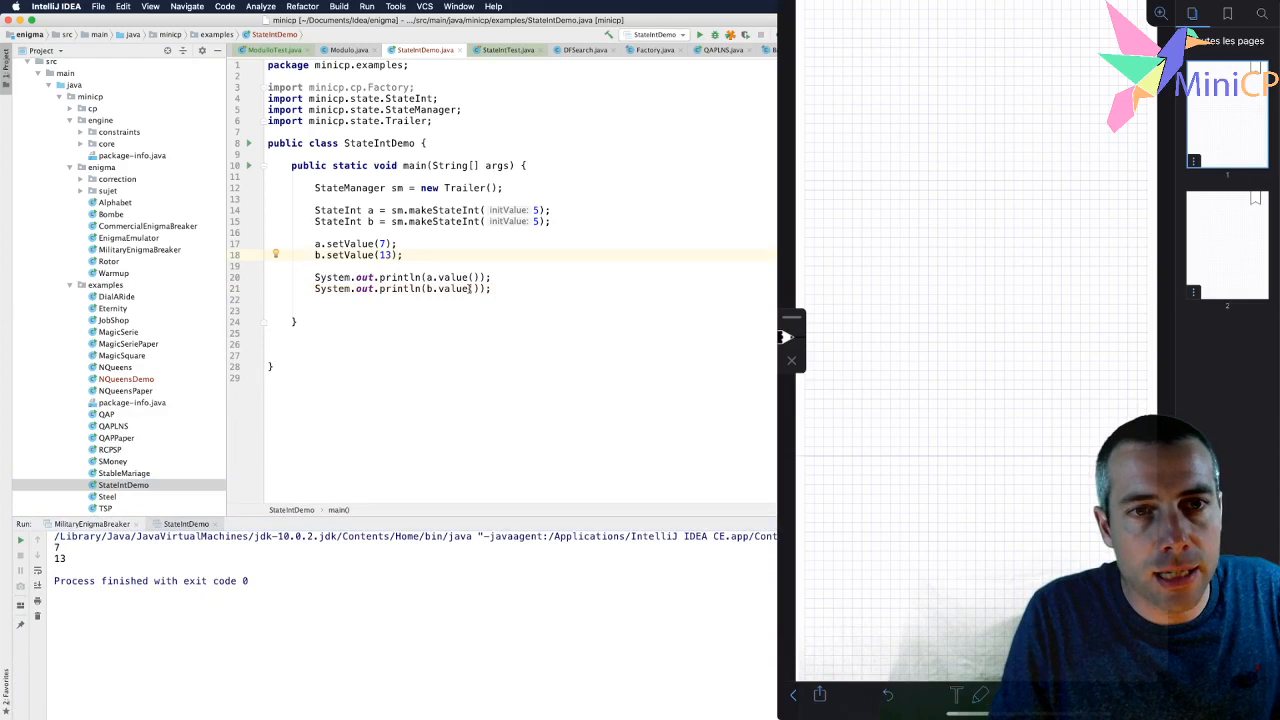
- Select the two println lines so they can be replaced
drag(315, 277, 490, 288)
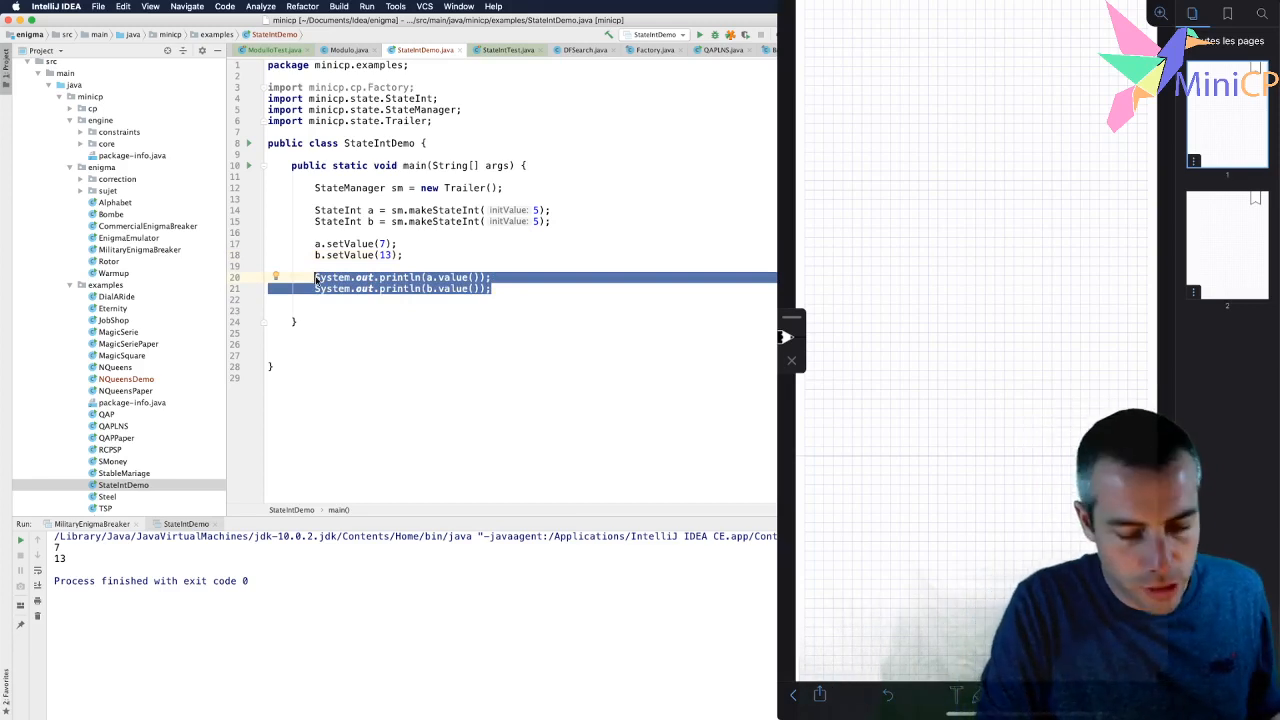
- Replace the prints with sm.saveState(), a.setValue(20), b.setValue(1), and print a and b
text(sm)
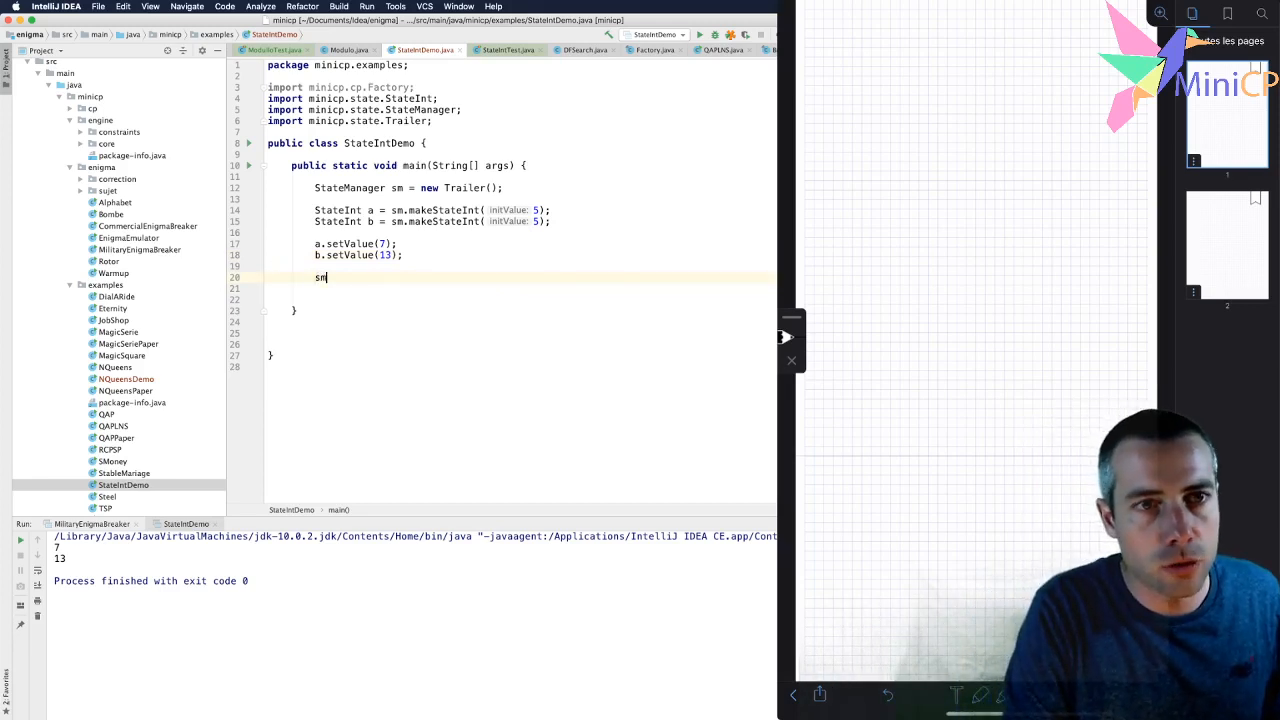
text(.saveState();)
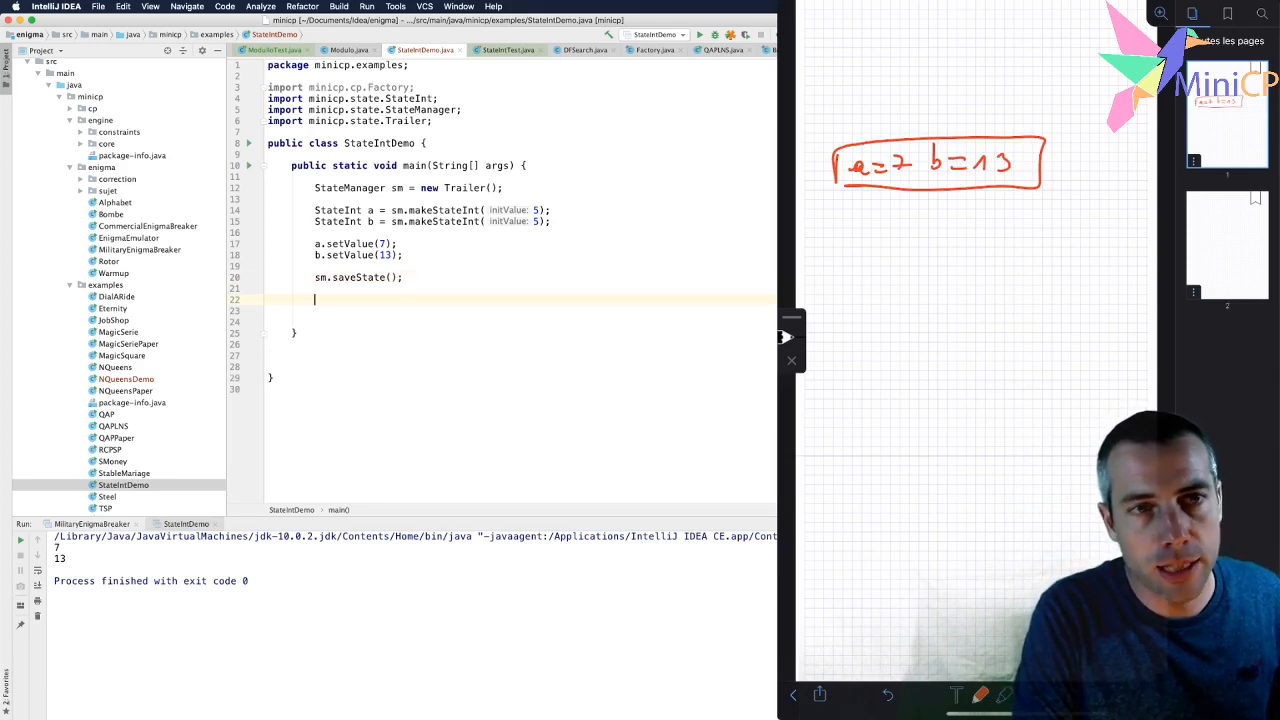
text(a.setValue())
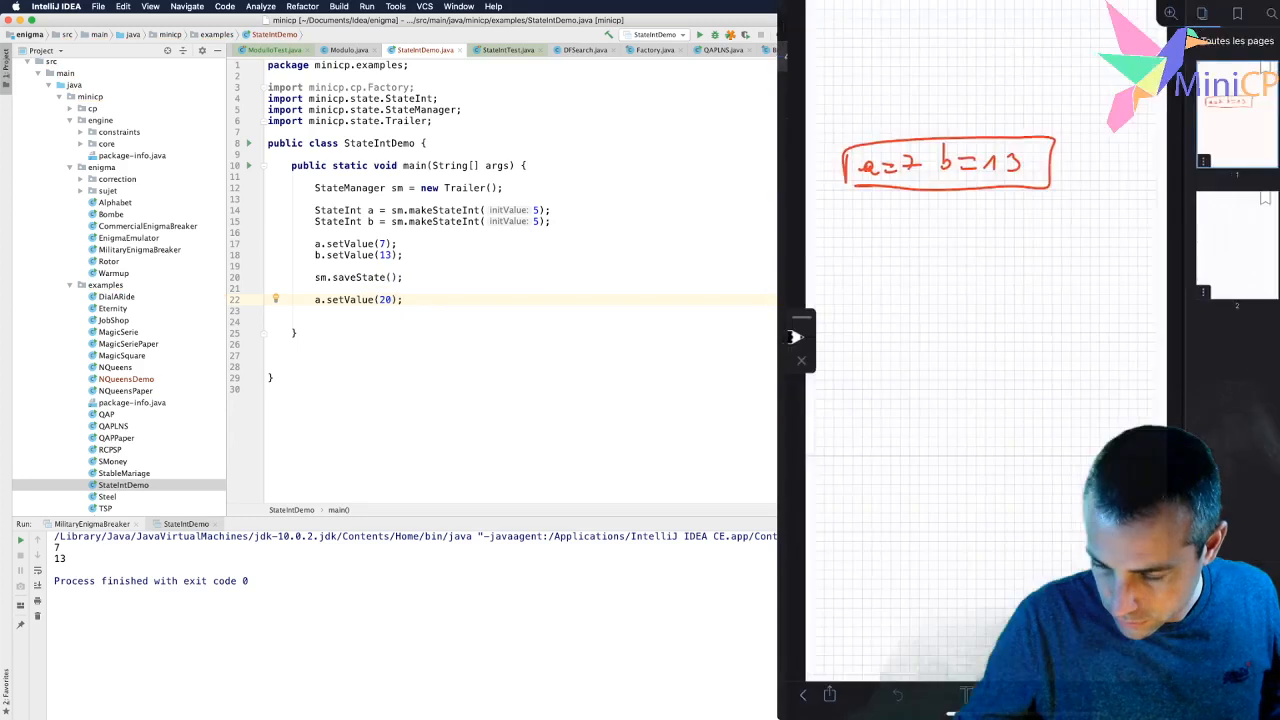
text(b.setValue(1)
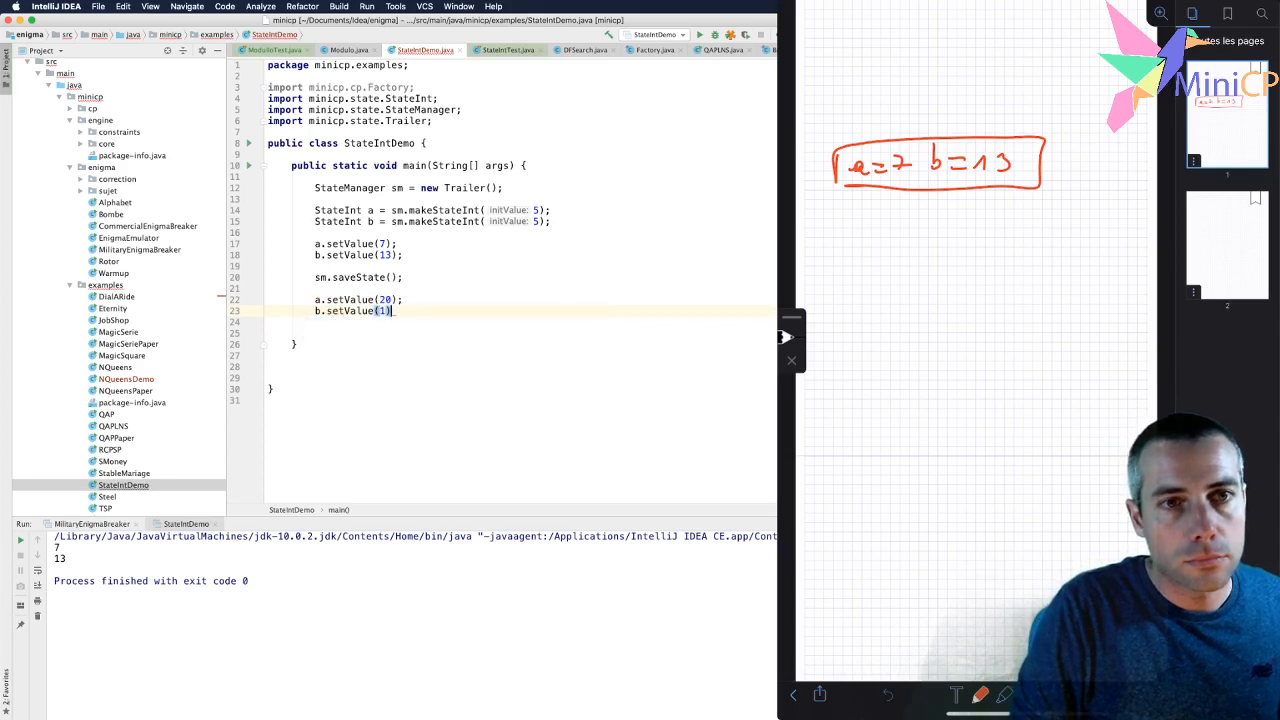
text(sou)
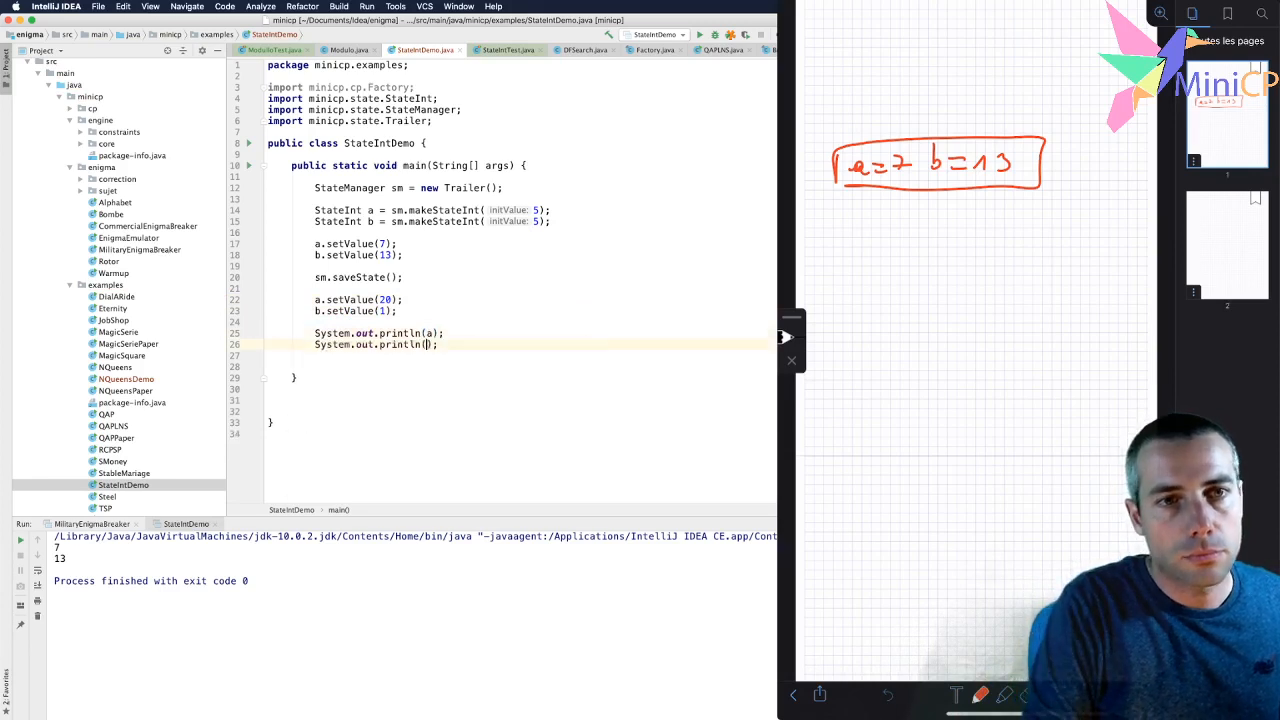
text(b)
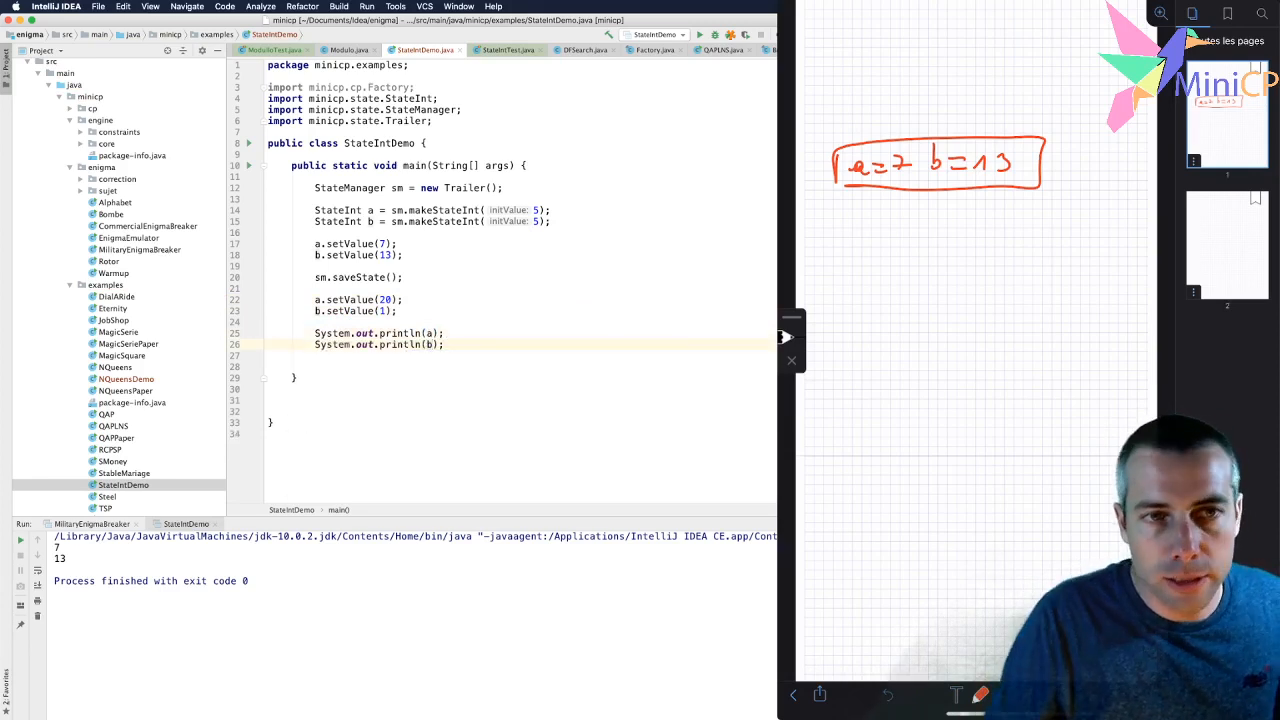
drag(315, 288, 397, 311)
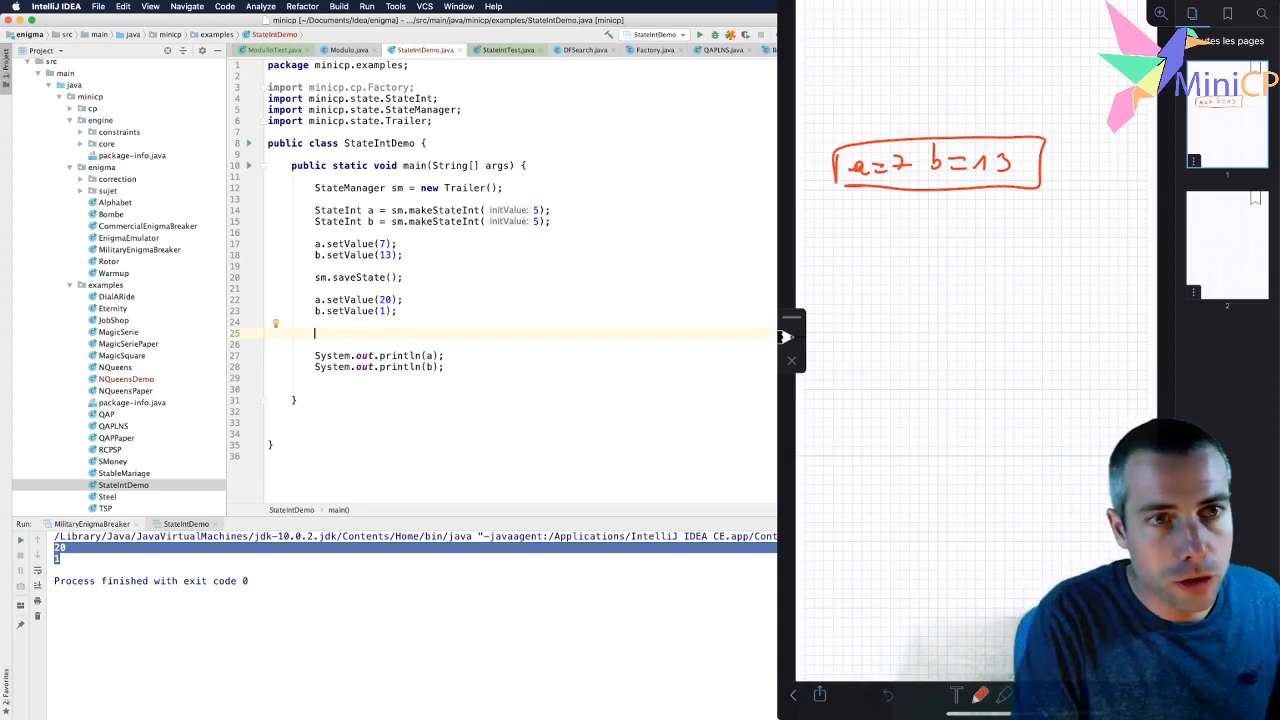
- Insert sm.restoreState() before the prints and add a second sm.saveState()
text(sm.restoreState();)
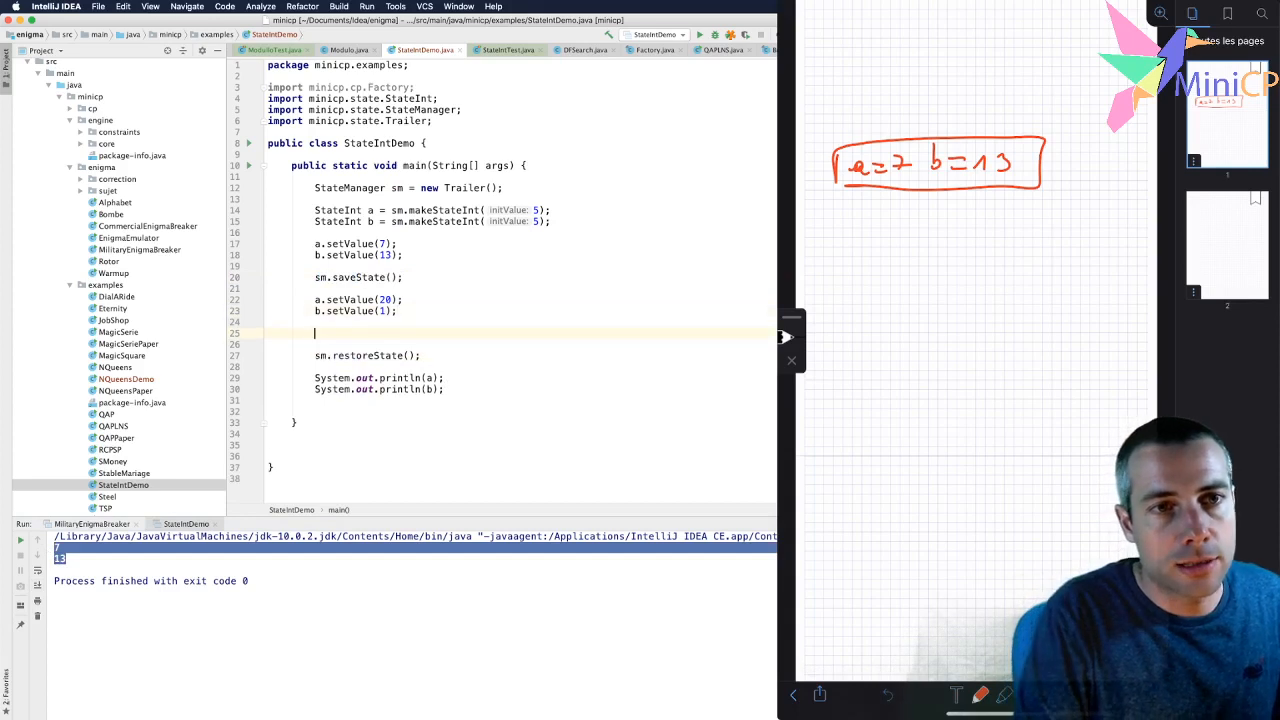
text(sm.saveState();)
text(a.setValue(5);)
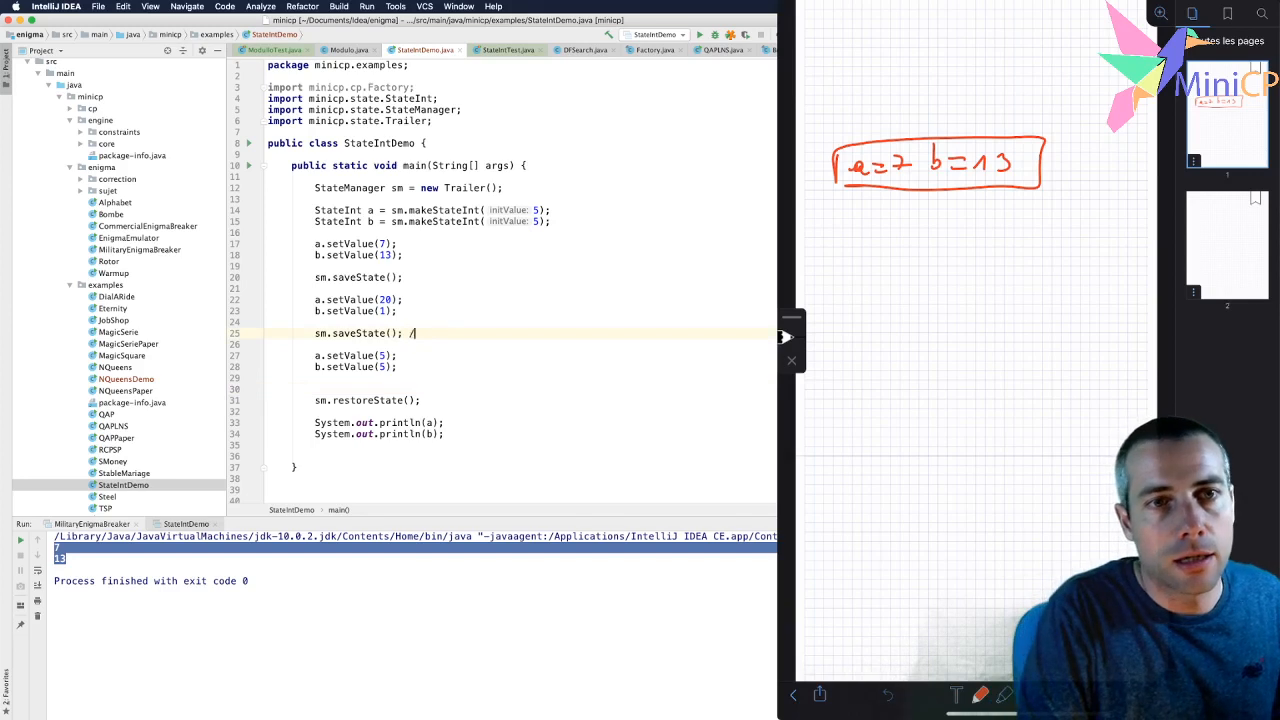
- Comment the second save as // 20,1 and the first save as // 7,13
text(/)
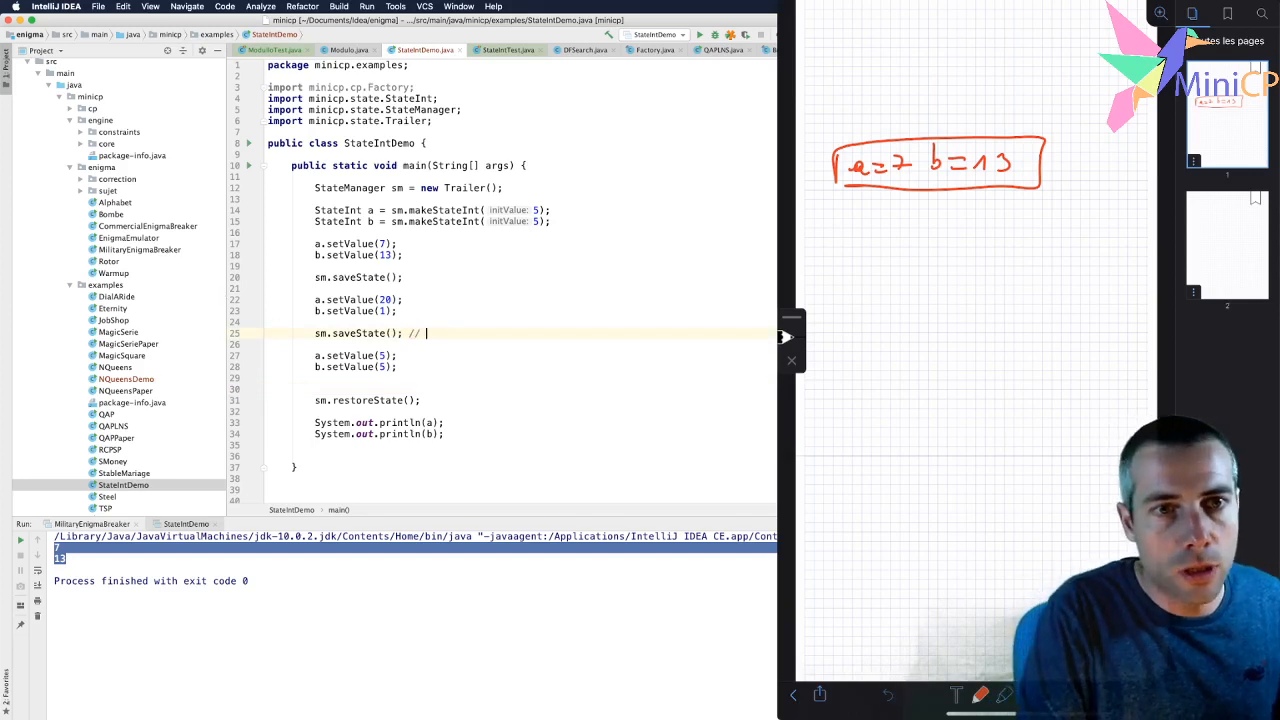
text(20,1)
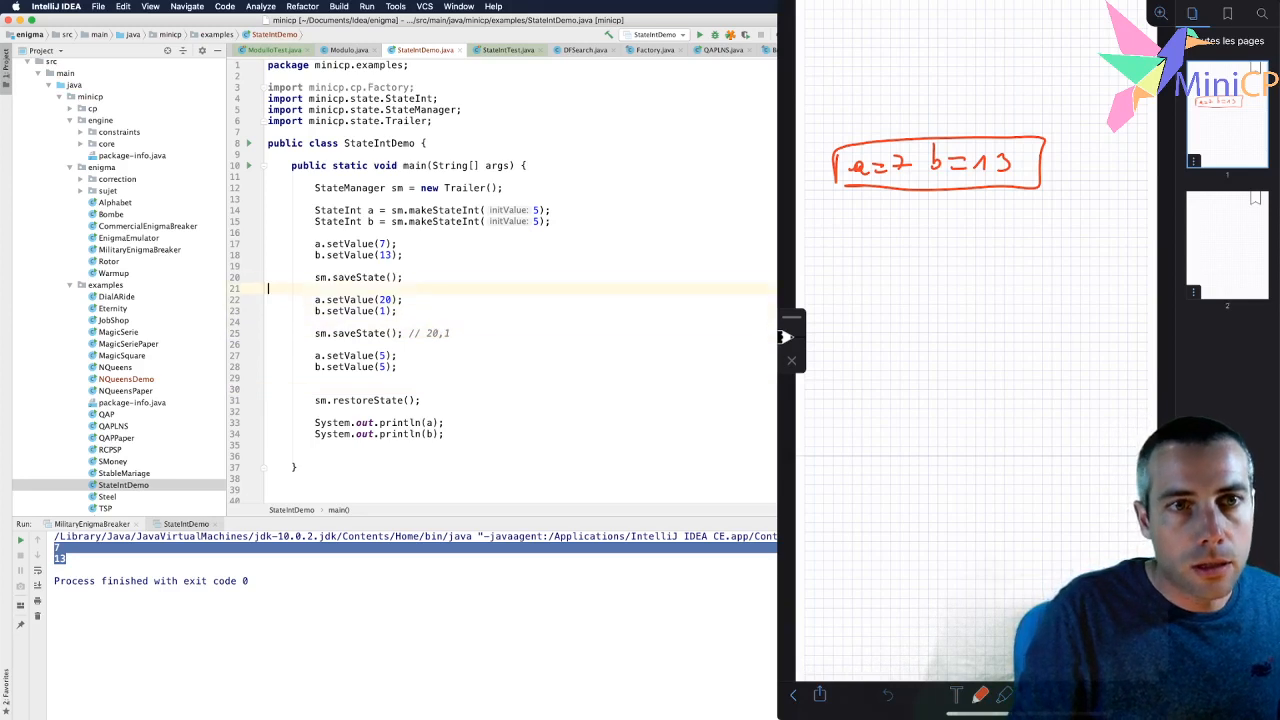
text(// 7,13)
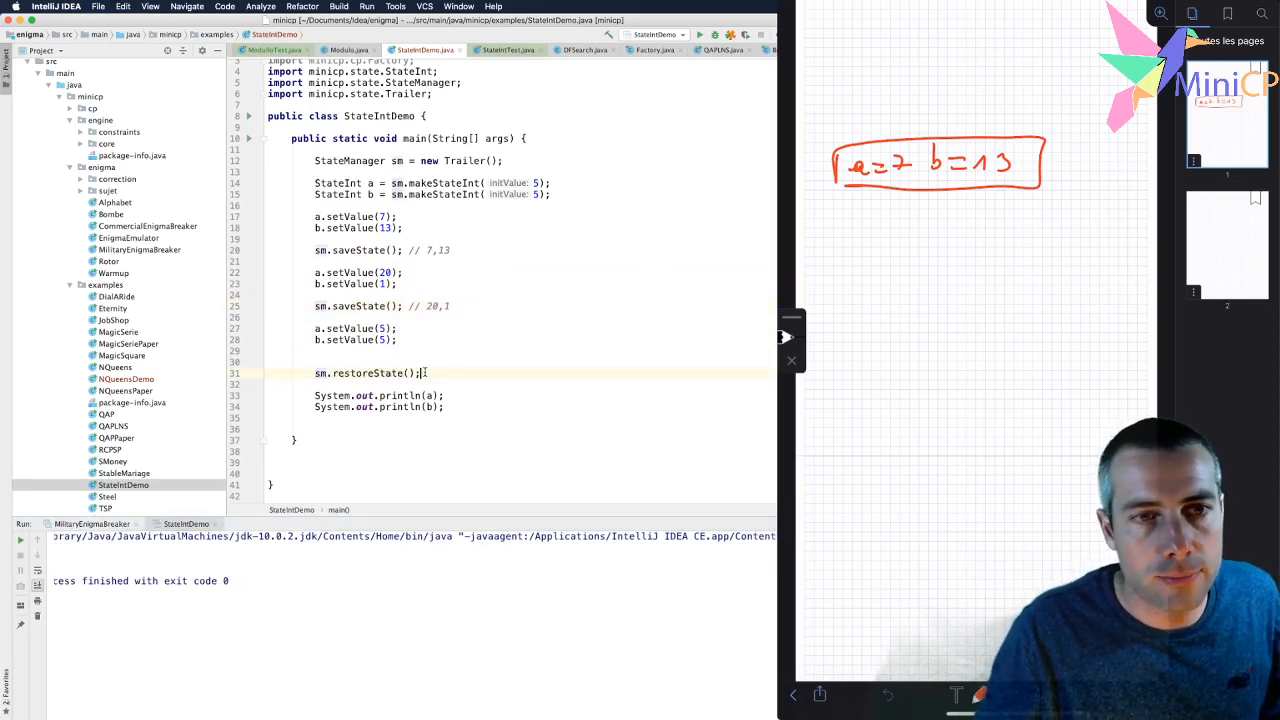
- Add a second sm.restoreState(); and append // undo to both restore calls
text(sm.restoreState();)
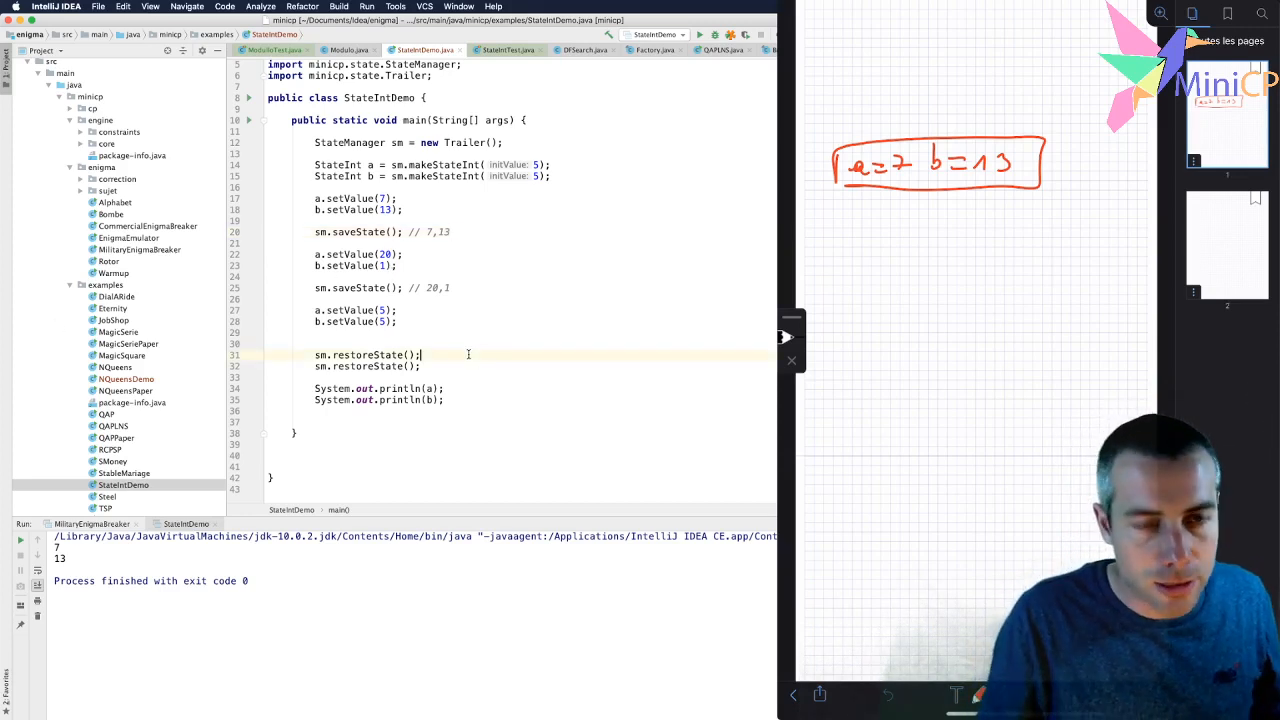
text(//)
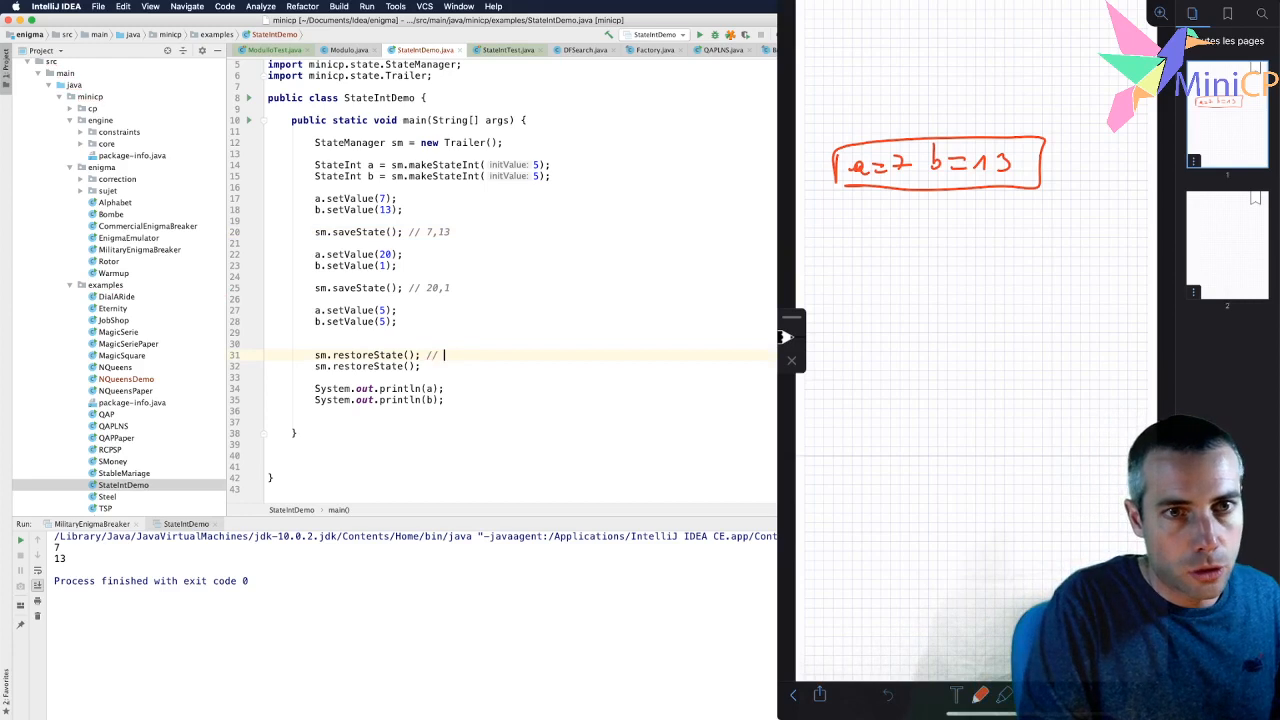
text(undo)
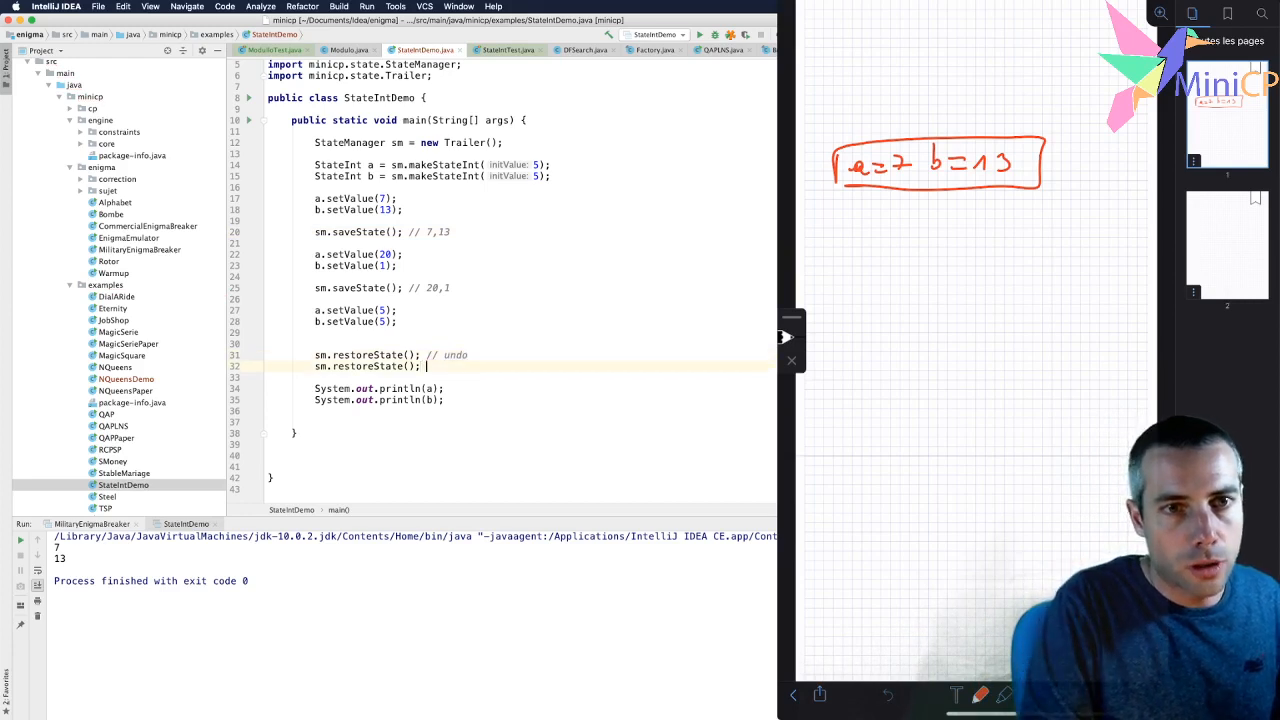
text(// u)
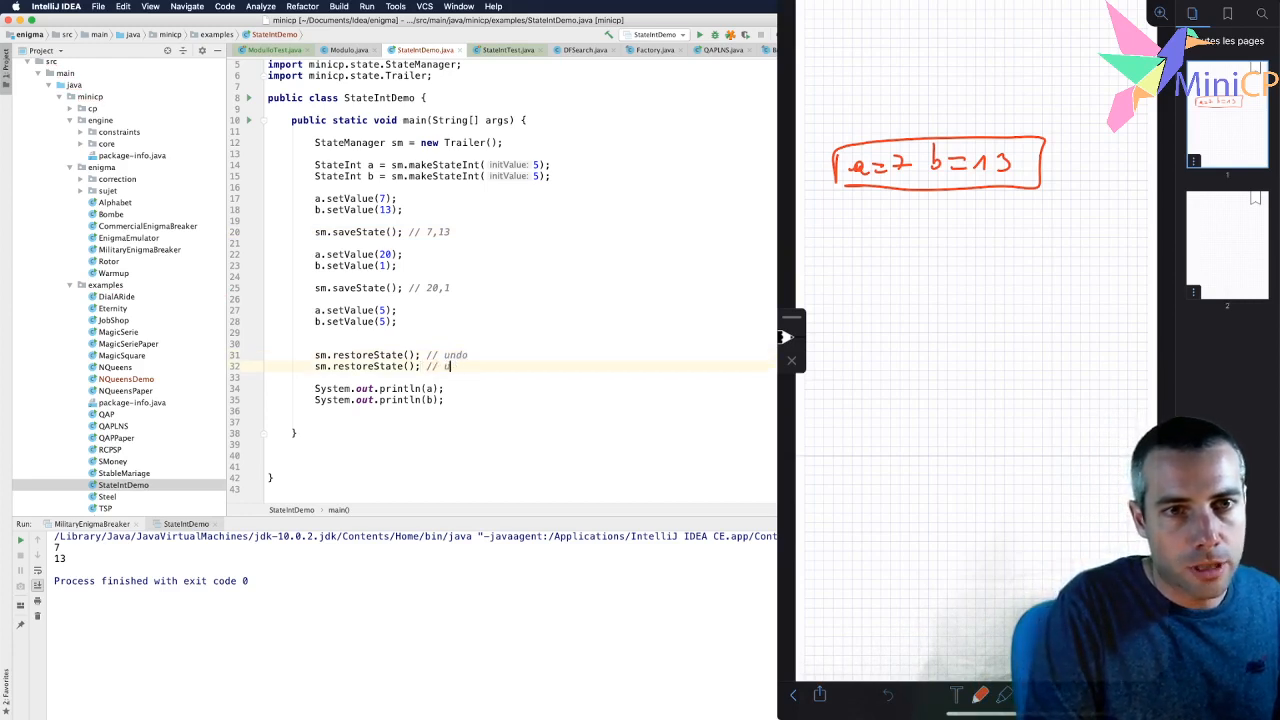
text(ndo)
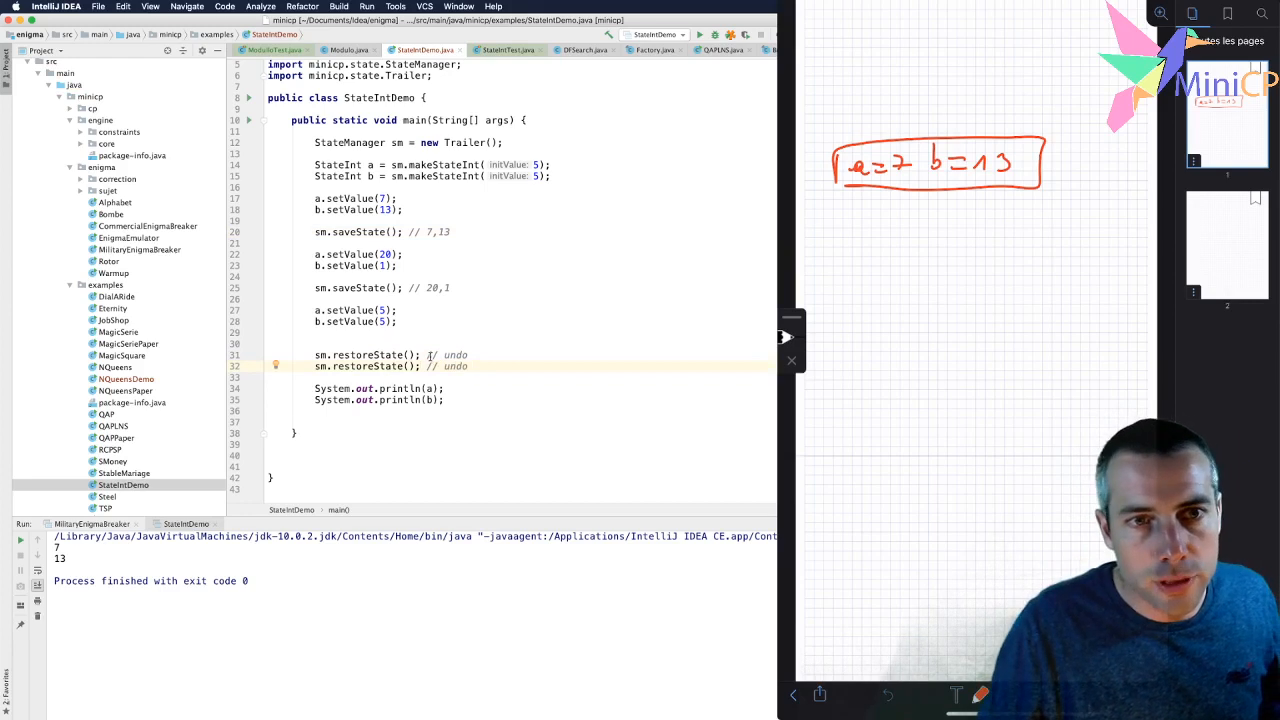